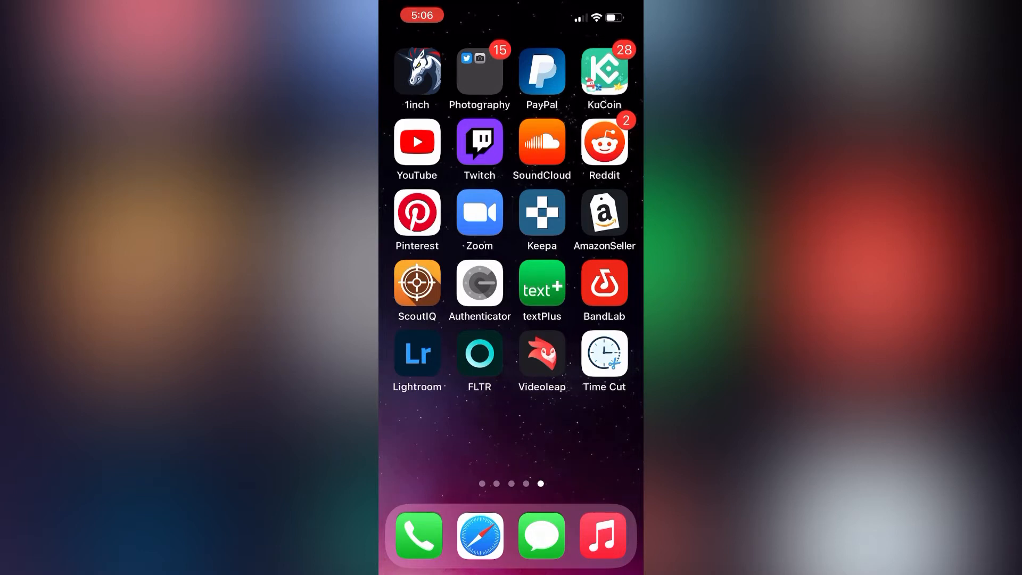
- Launch YouTube to screen-record the video before returning to CapCut's project list
{"action": "left_click", "coordinate": [417, 143]}
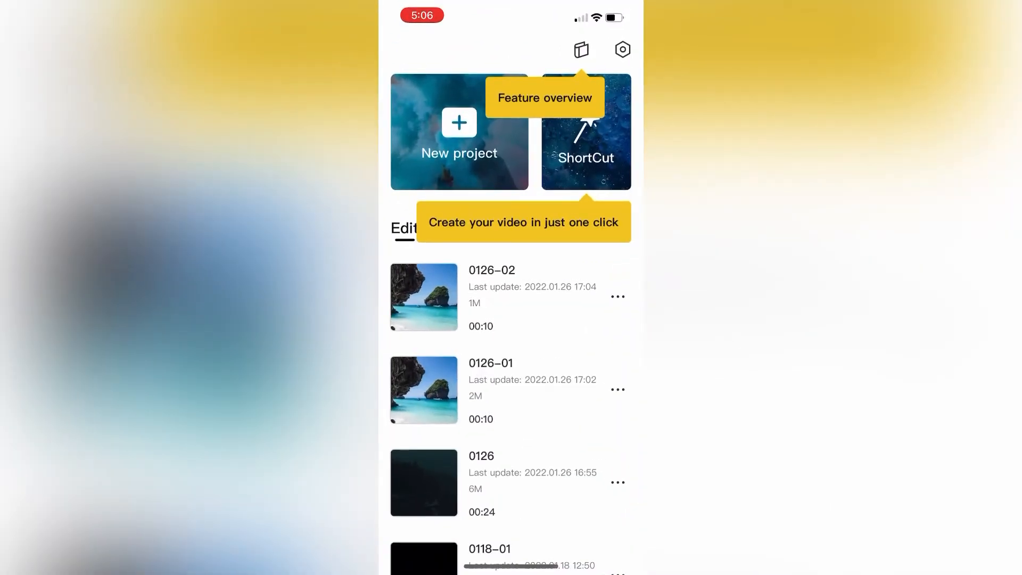
- Start a new project and add the beach photo with the rock island as a six-second clip
{"action": "left_click", "coordinate": [460, 123]}
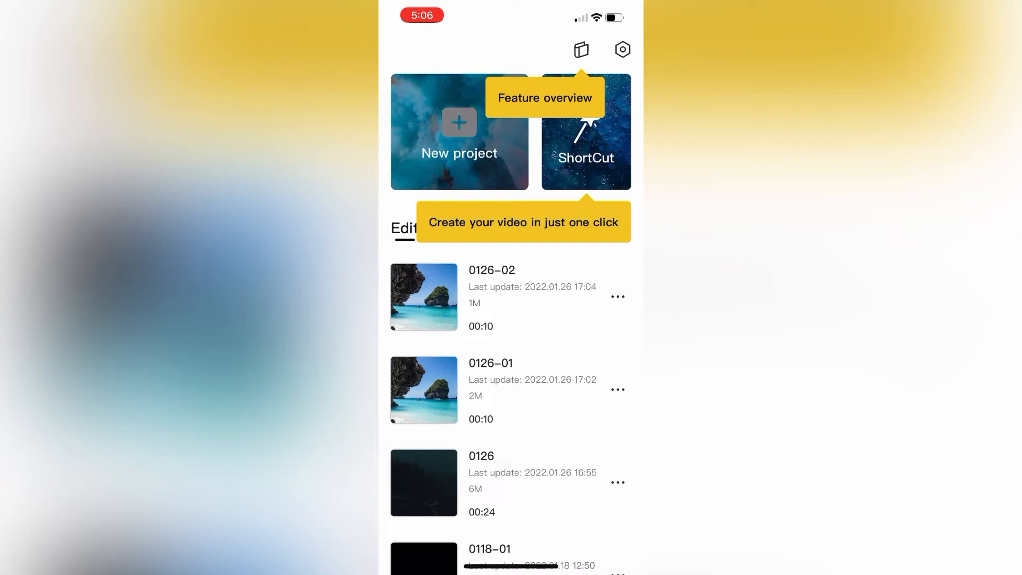
{"action": "left_click", "coordinate": [460, 137]}
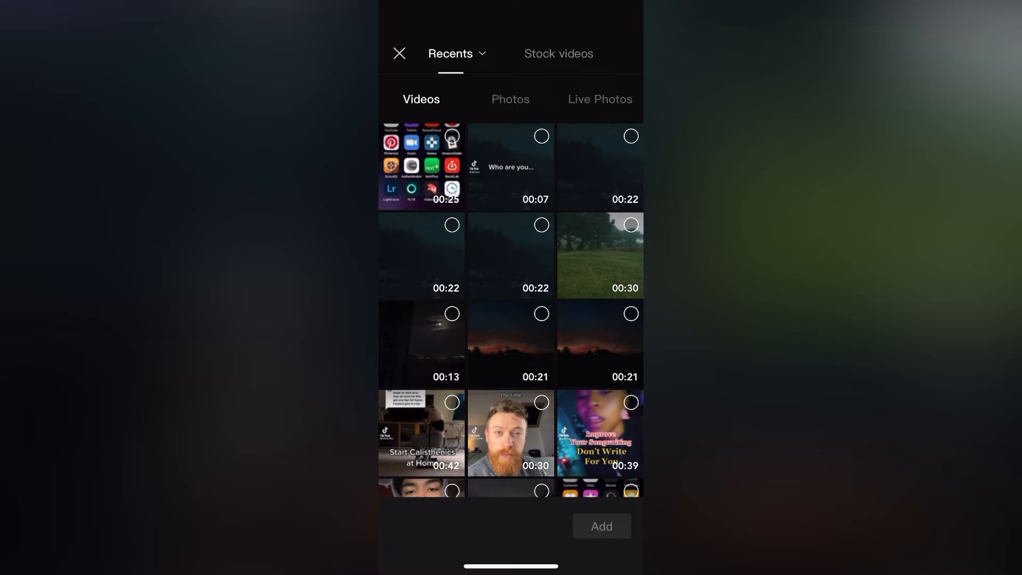
{"action": "left_click", "coordinate": [510, 99]}
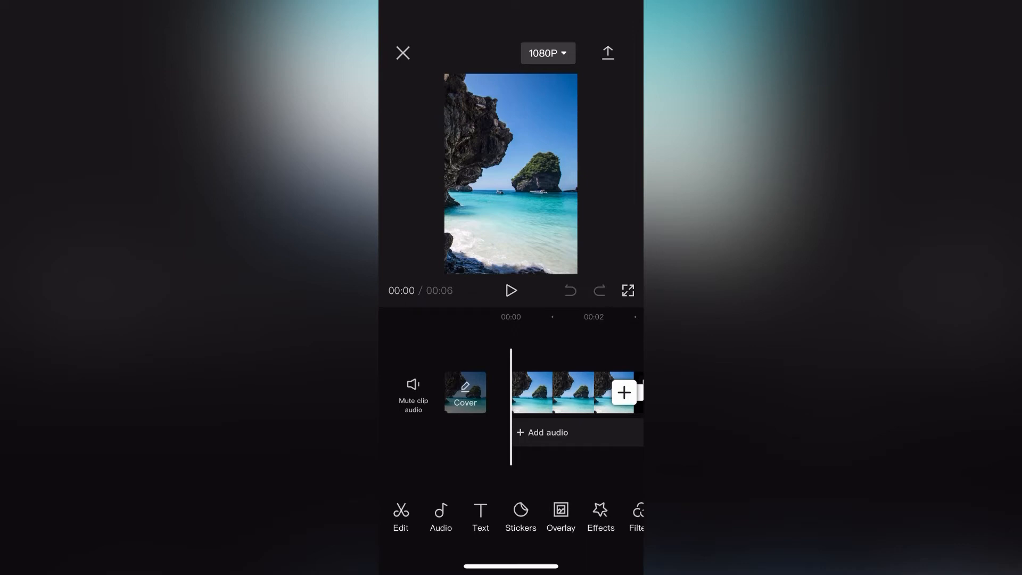
- Choose Audio then Extracted so the video library shows for importing sound only
{"action": "left_click", "coordinate": [441, 517]}
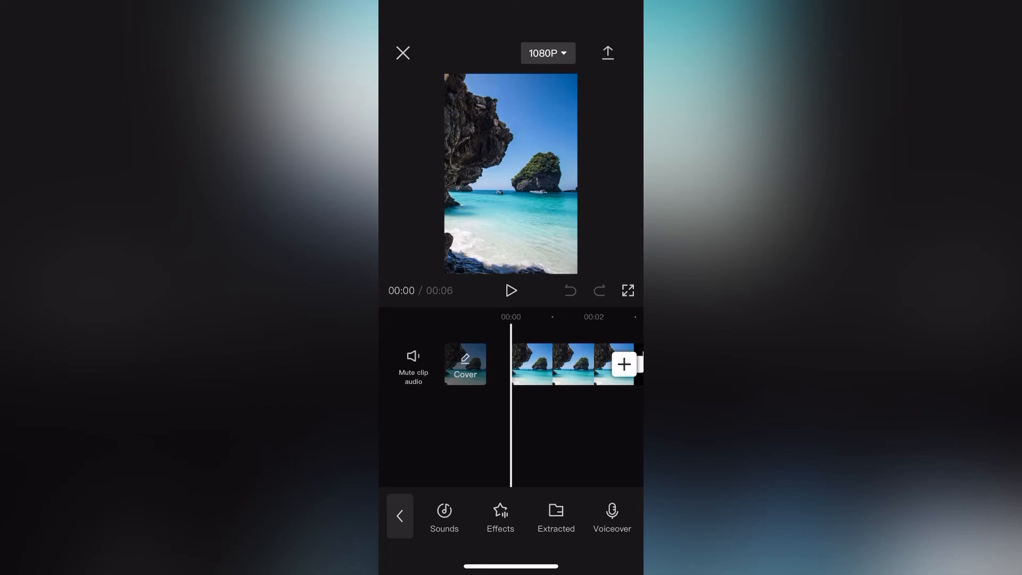
{"action": "left_click", "coordinate": [624, 365]}
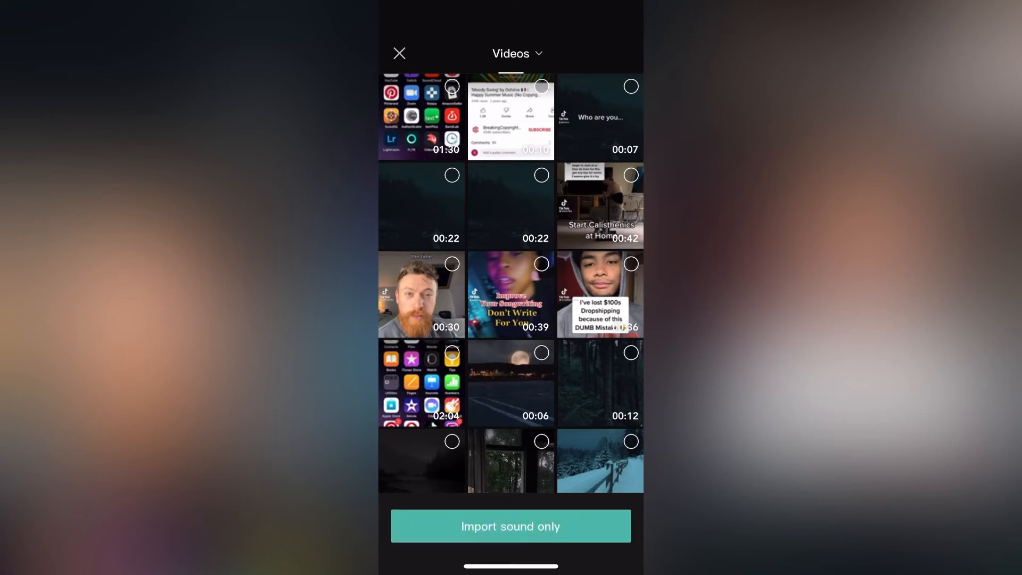
- Import only the sound from the YouTube screen recording and play the ten-second project
{"action": "left_click", "coordinate": [541, 85]}
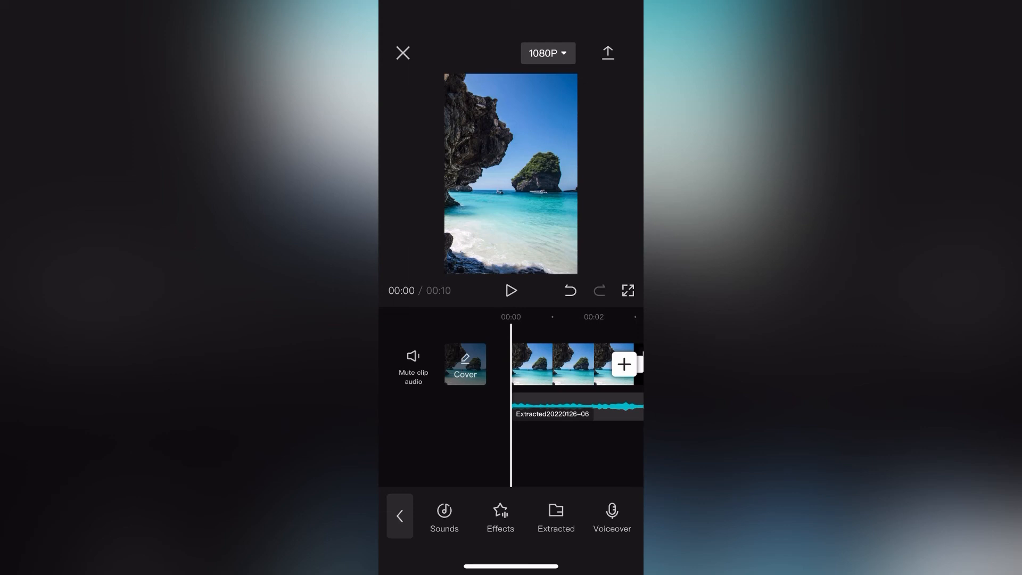
{"action": "left_click", "coordinate": [512, 290]}
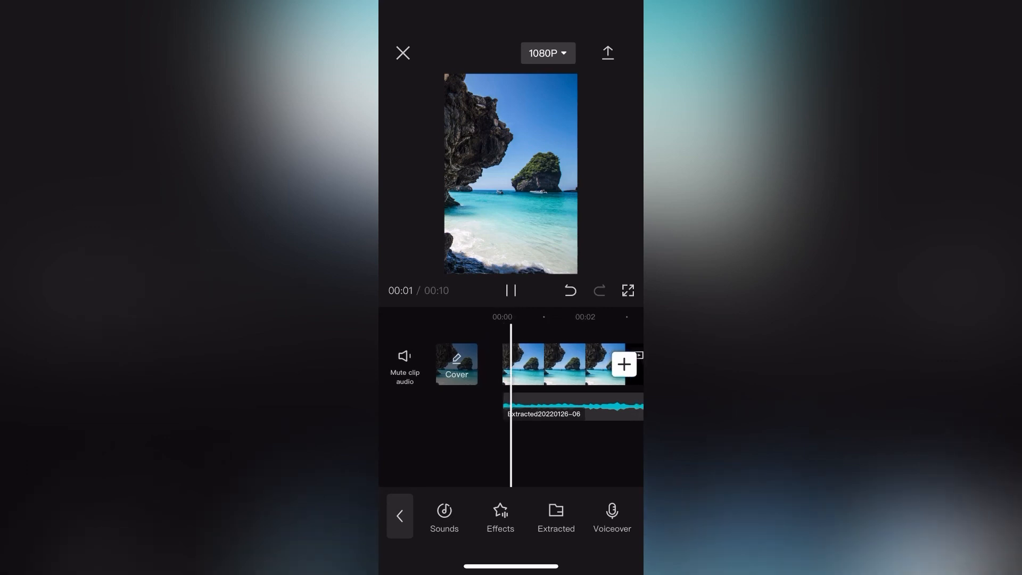